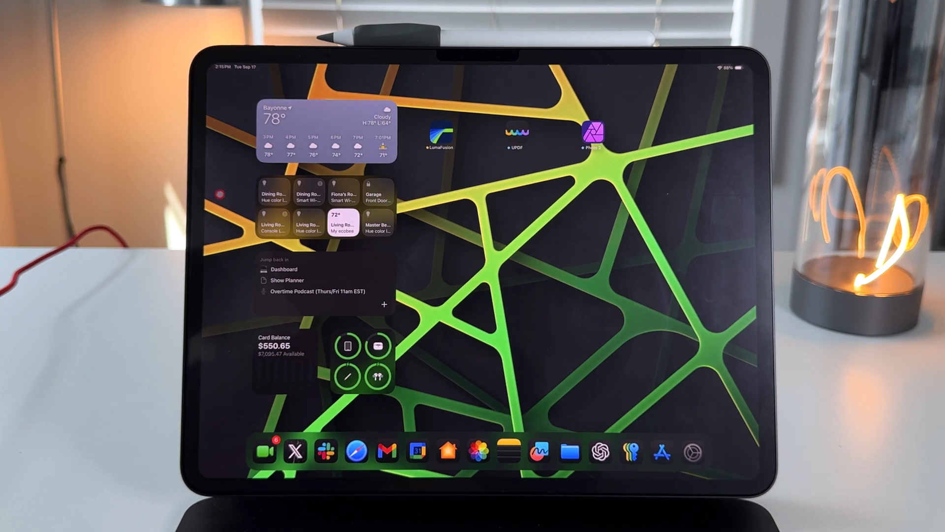
Review the iPadOS 18.1 beta version notes under General > About in Settings
left_click(694, 451)
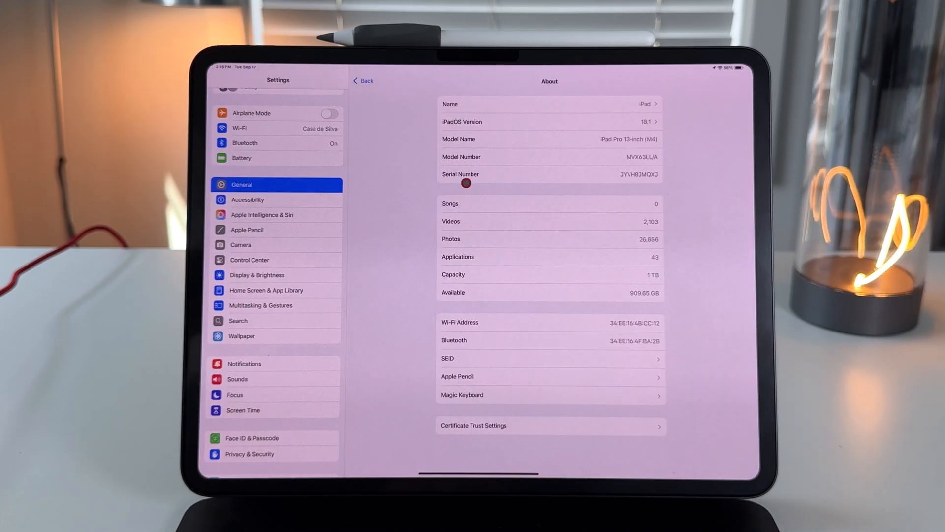
left_click(549, 121)
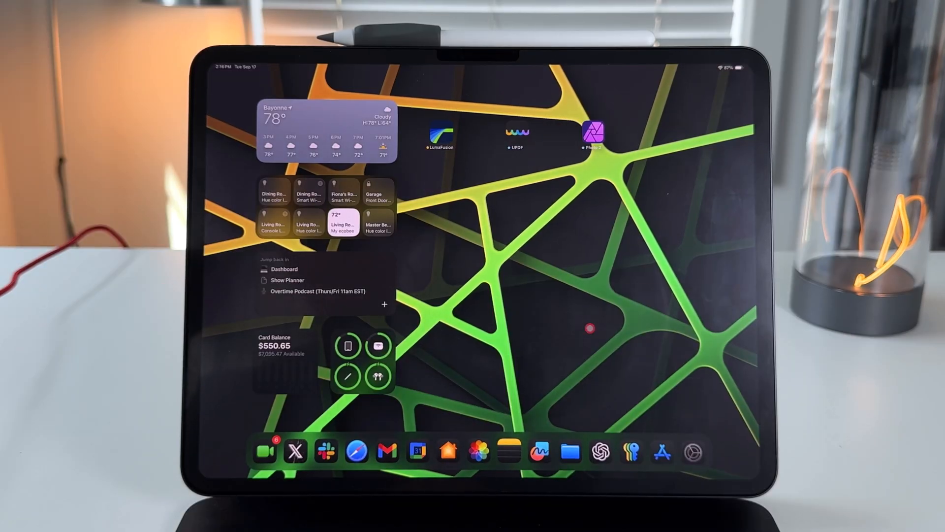
left_click(694, 452)
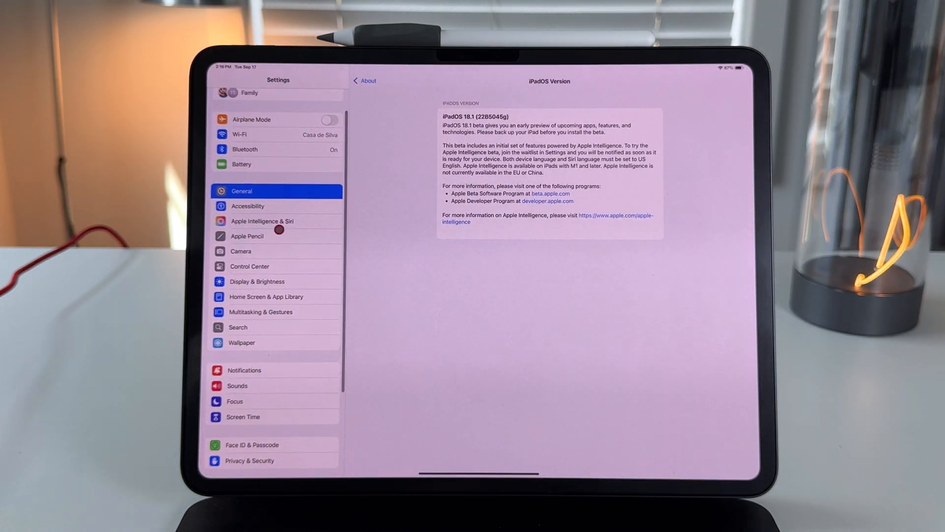
View Battery statistics with usage over the Last 10 Days
left_click(241, 164)
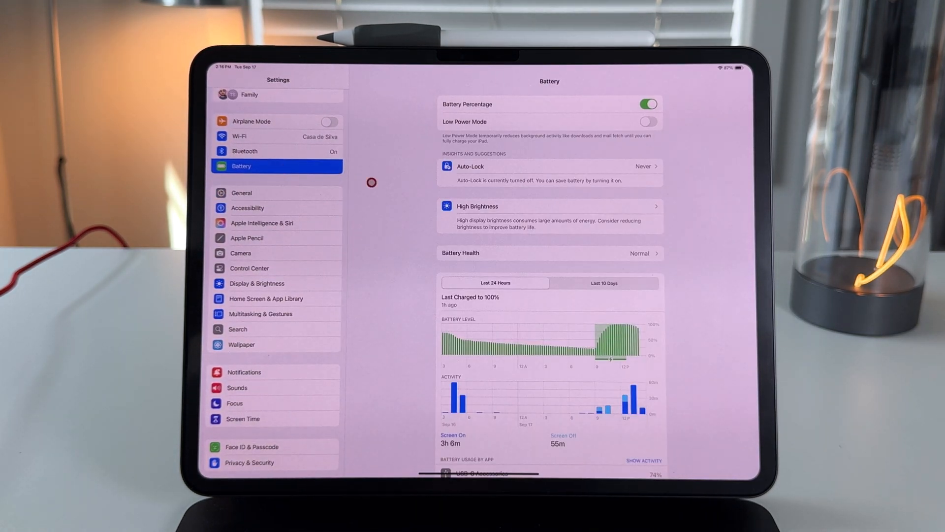
mouse_move(577, 164)
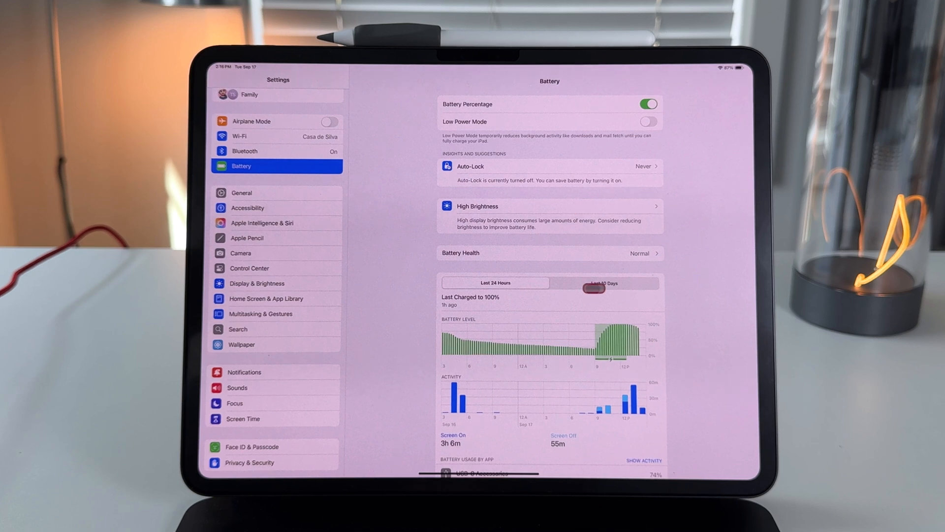
left_click(604, 282)
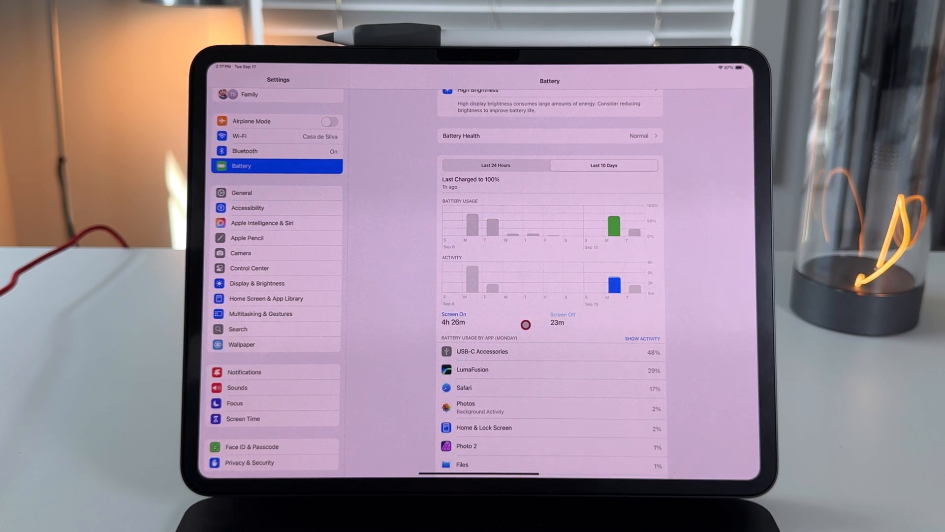
left_click(603, 166)
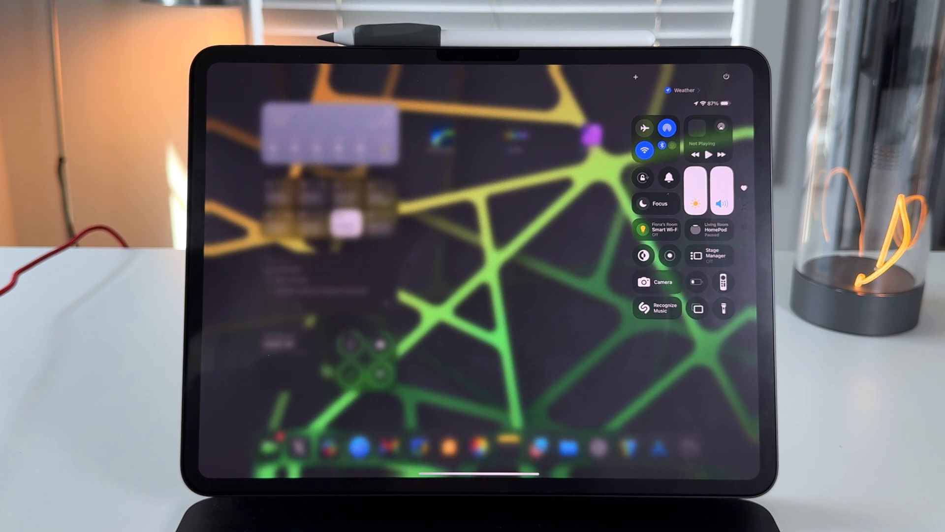
Dismiss Control Center to return to the Home Screen
left_click(709, 141)
type("Hrll")
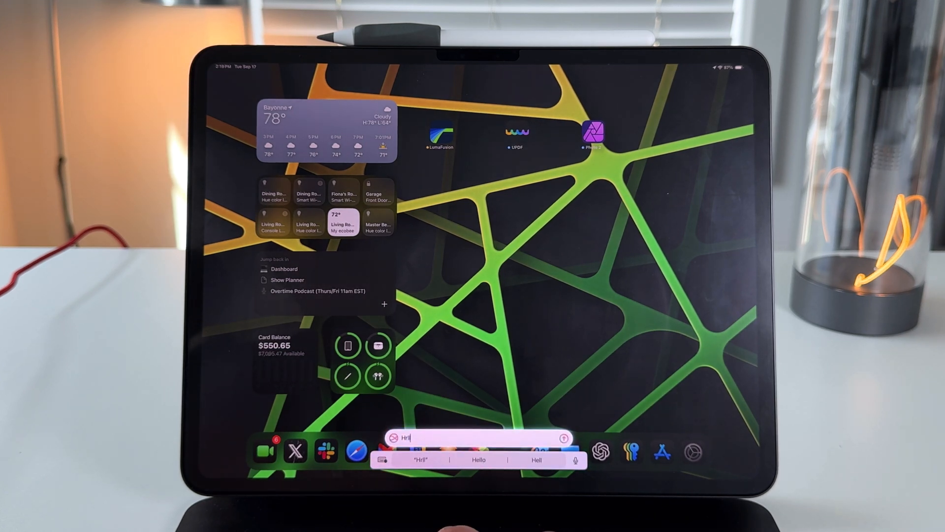
Write the greeting "Hello ho how are" in the Type to Siri field
left_click(477, 459)
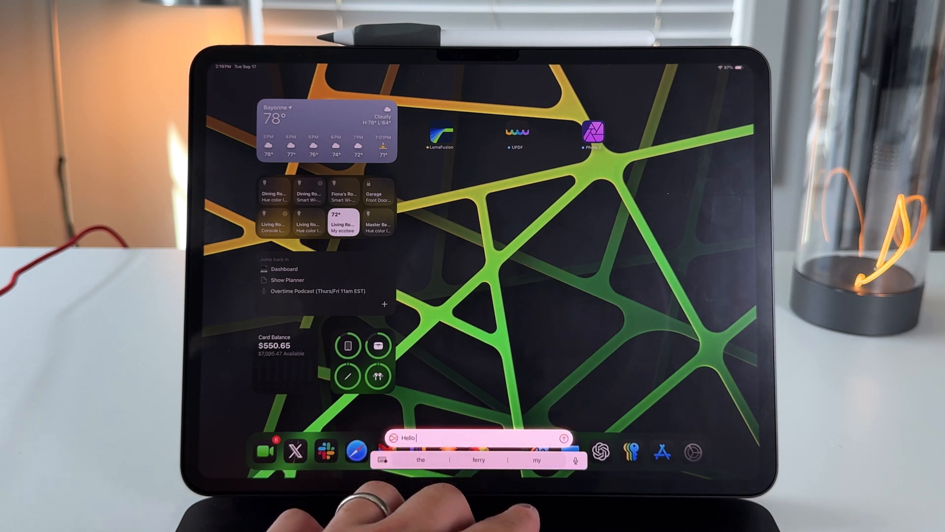
type("ho")
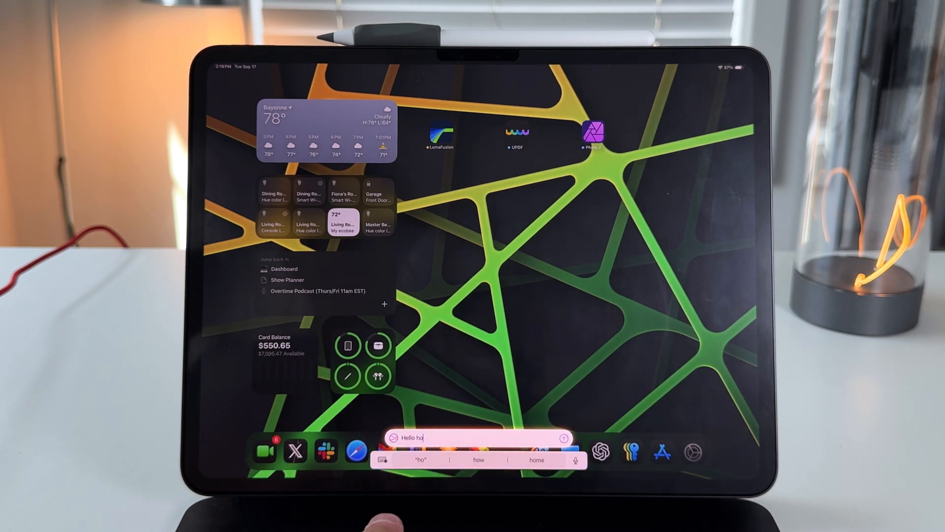
type("how are")
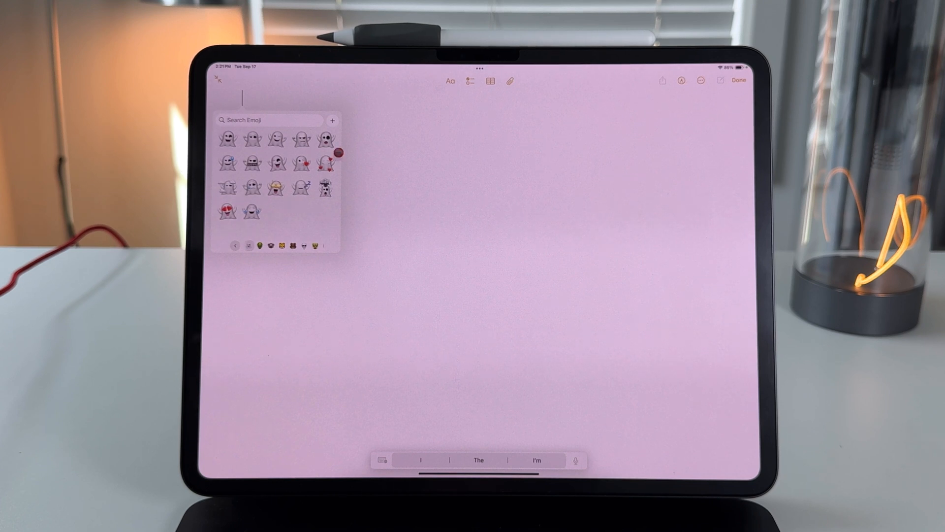
Browse the ghost emoji in the picker, then cancel the empty sketch canvas
left_click(332, 120)
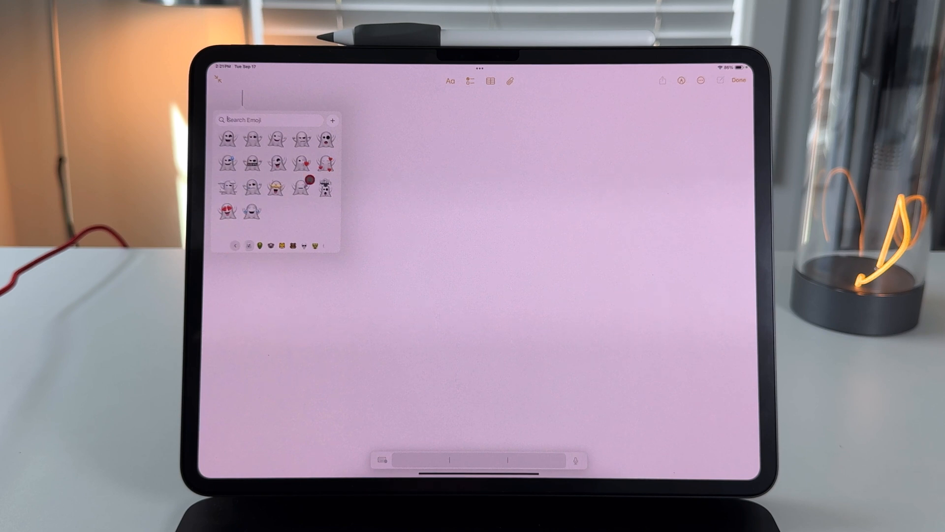
scroll("down", 3)
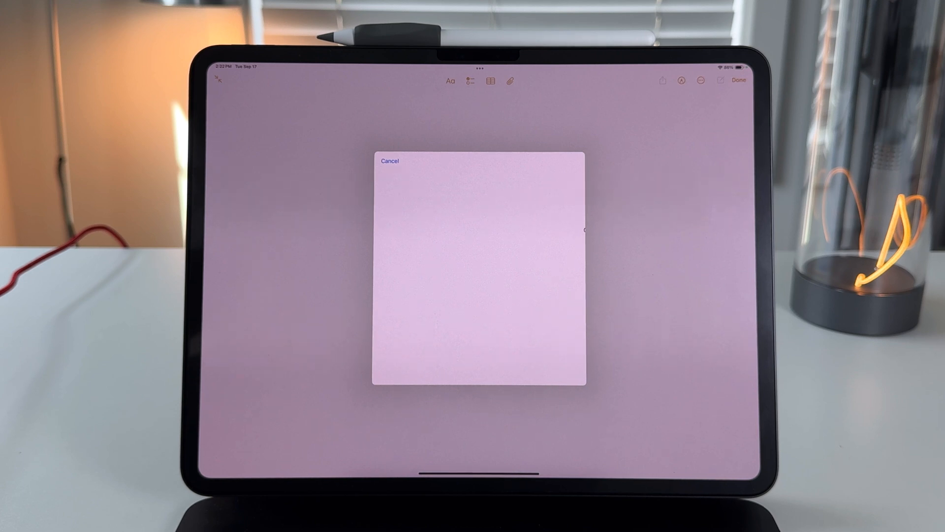
left_click(389, 161)
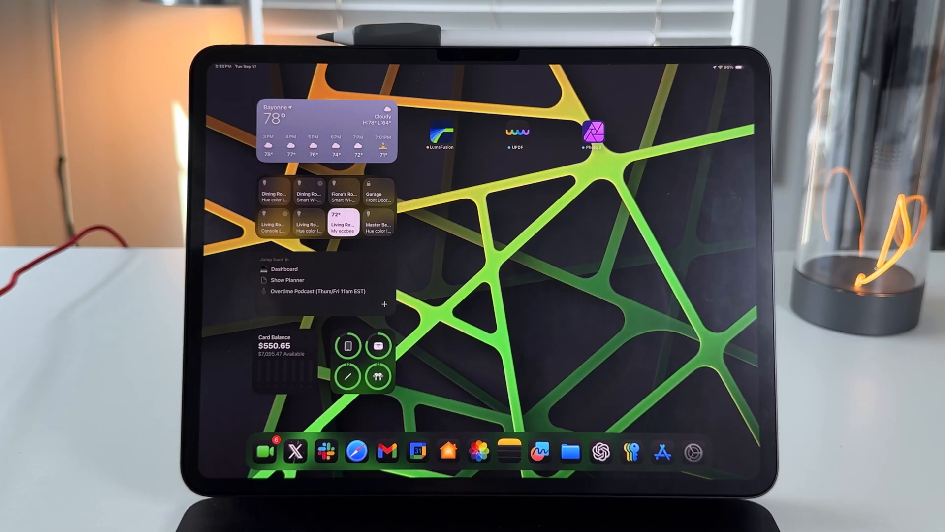